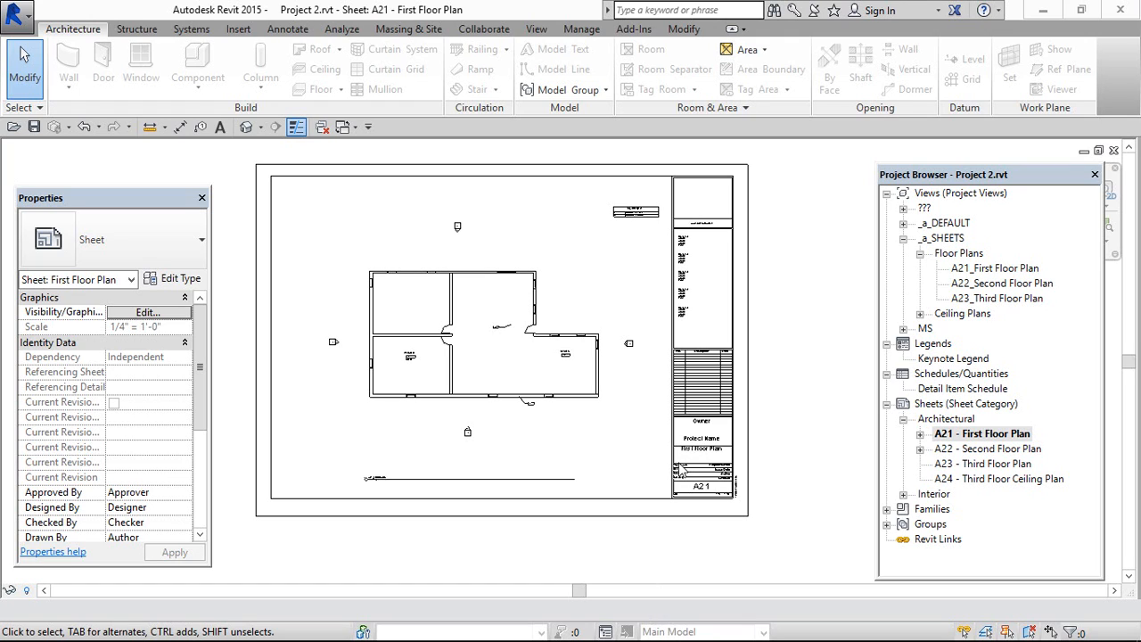
mouse_move(571, 377)
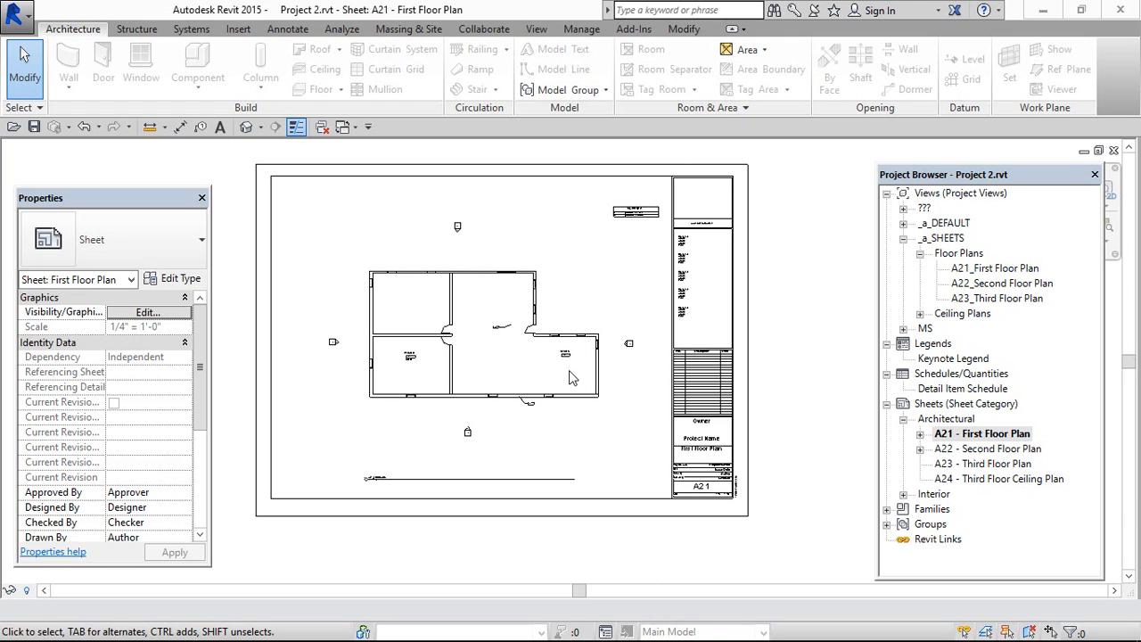
Bring up Revit's Print dialog for sheet A21 from the Application menu.
left_click(570, 375)
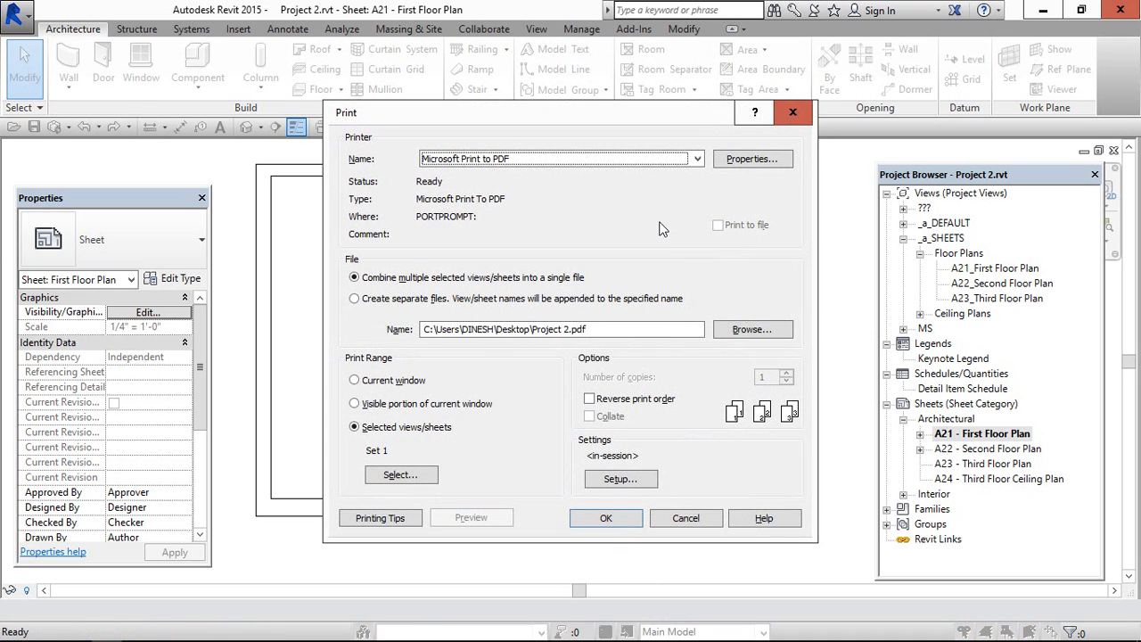
left_click(560, 158)
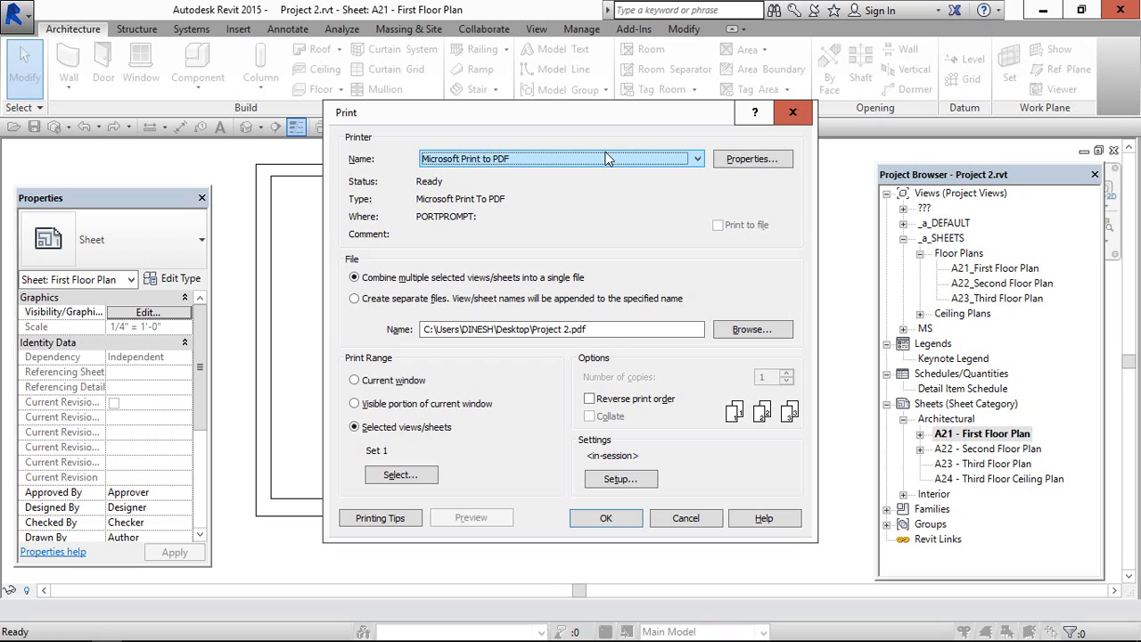
mouse_move(606, 171)
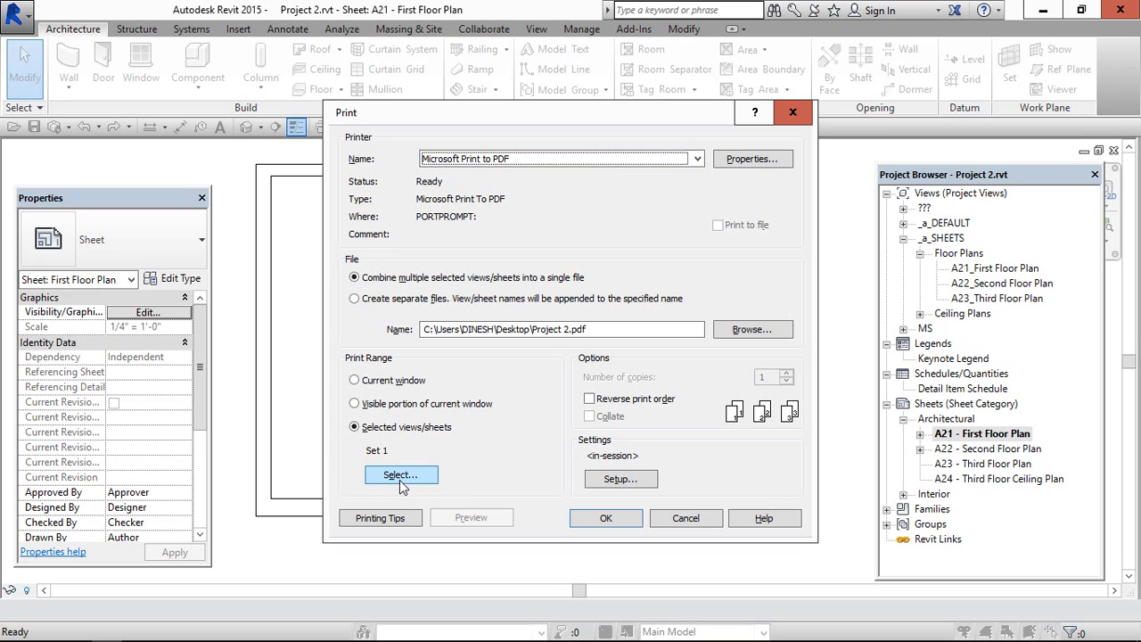
Restrict the print set to sheets A21 First Floor Plan and A22 Second Floor Plan only.
left_click(399, 474)
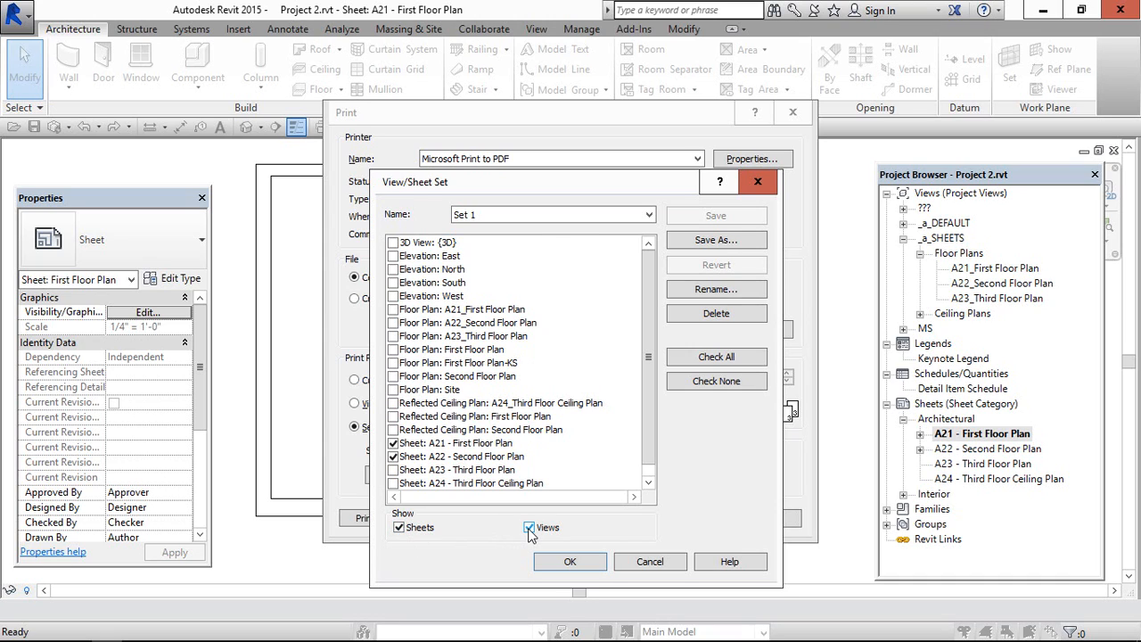
left_click(530, 528)
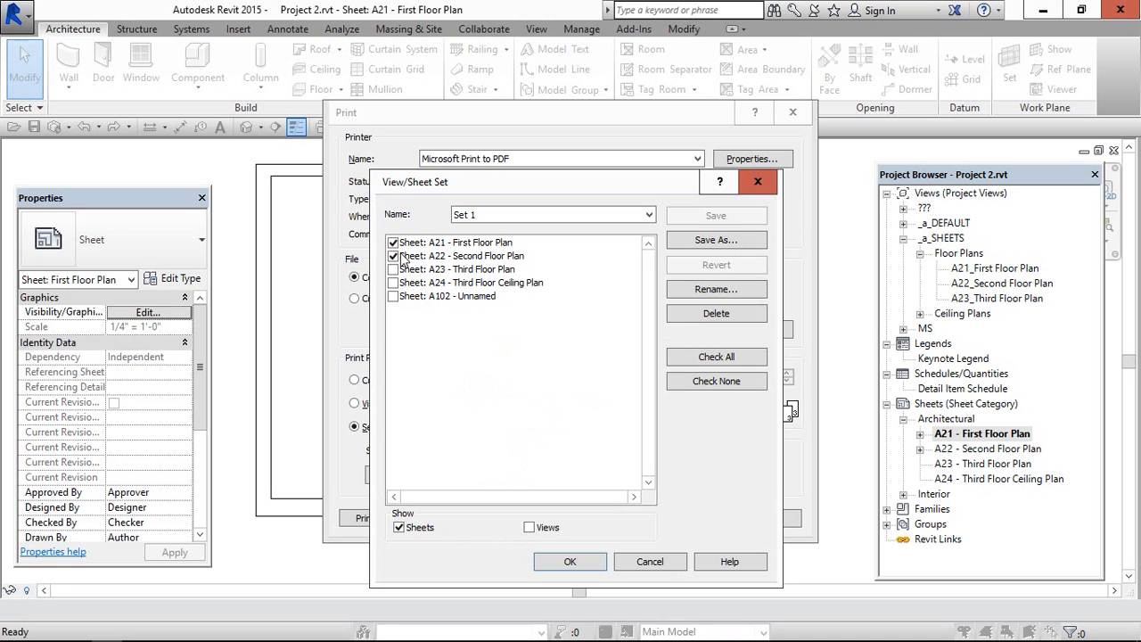
left_click(392, 242)
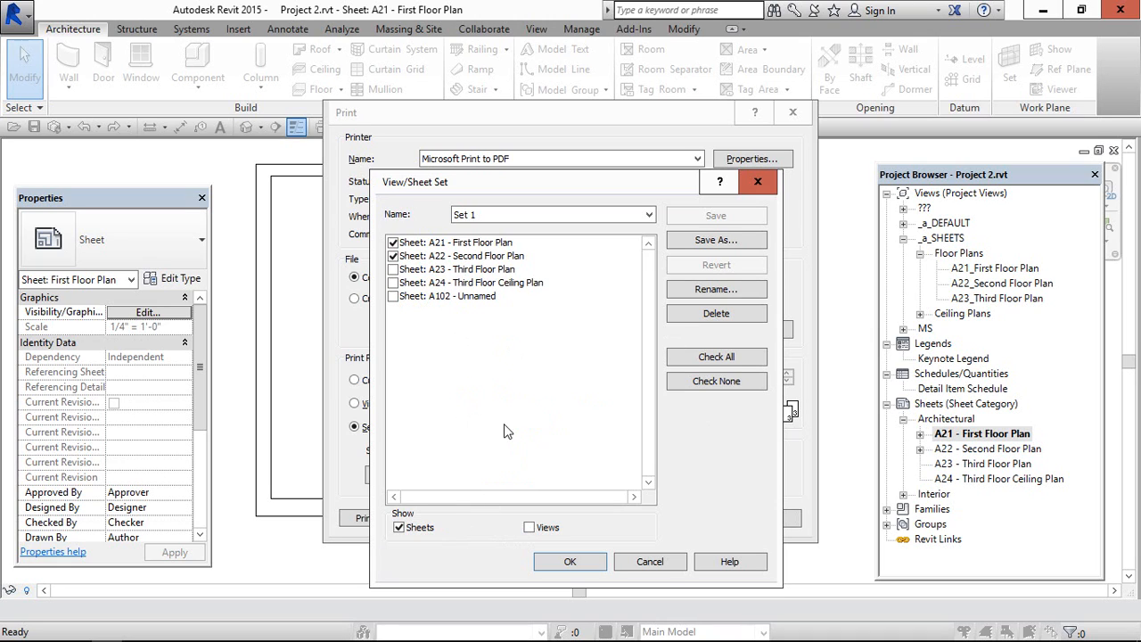
left_click(570, 561)
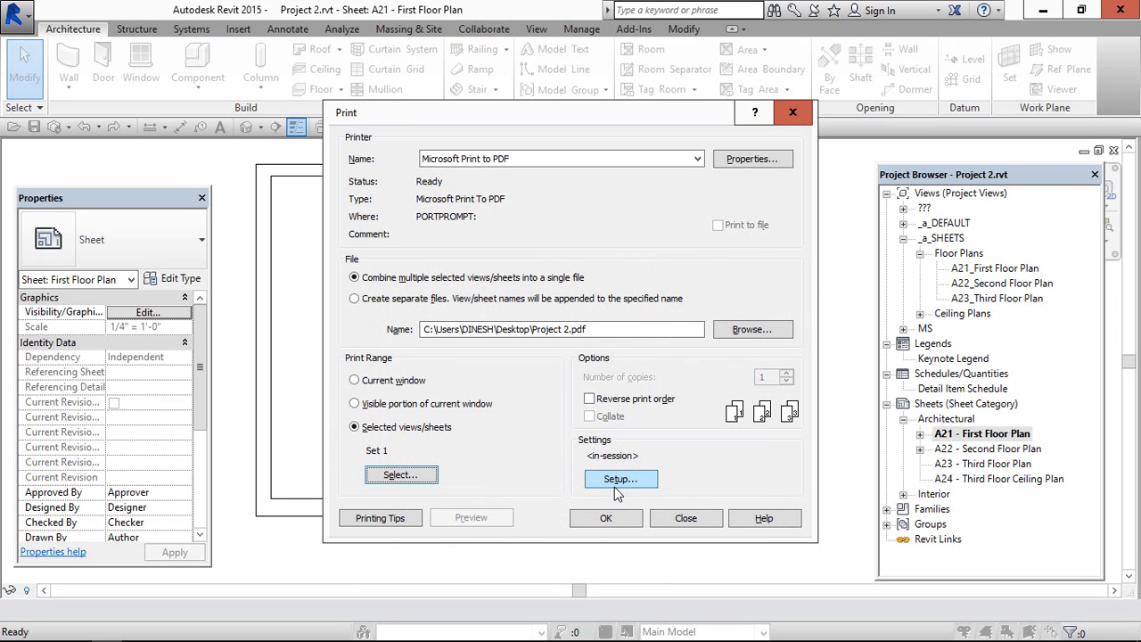
Keep the A3 landscape fit-to-page setup and send both sheets to Microsoft Print to PDF.
left_click(620, 477)
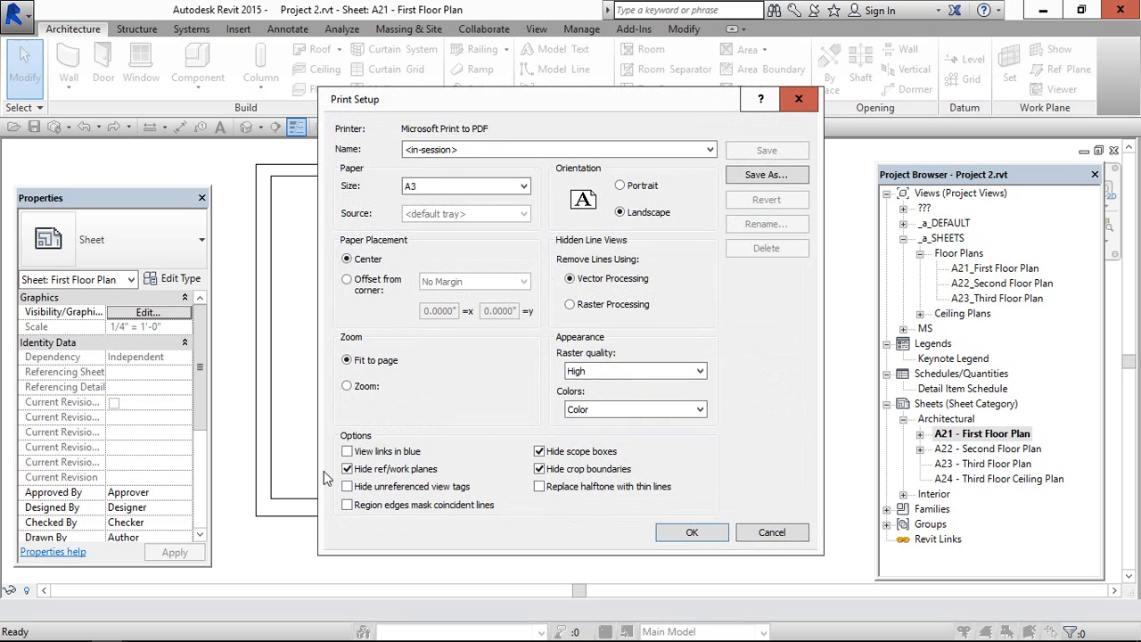
left_click(346, 471)
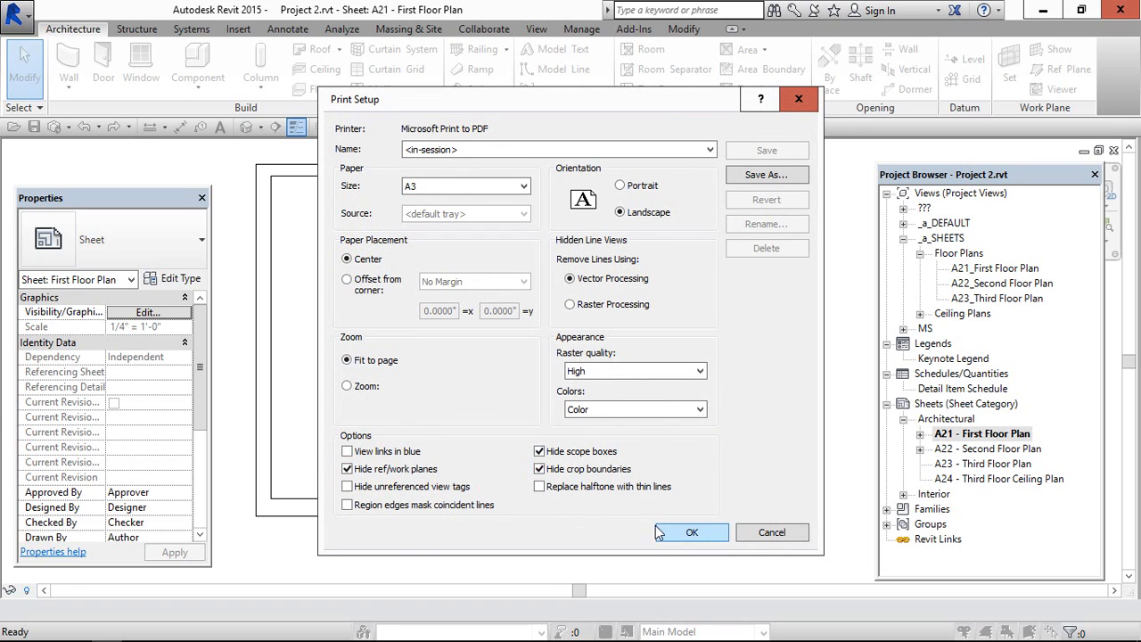
left_click(691, 531)
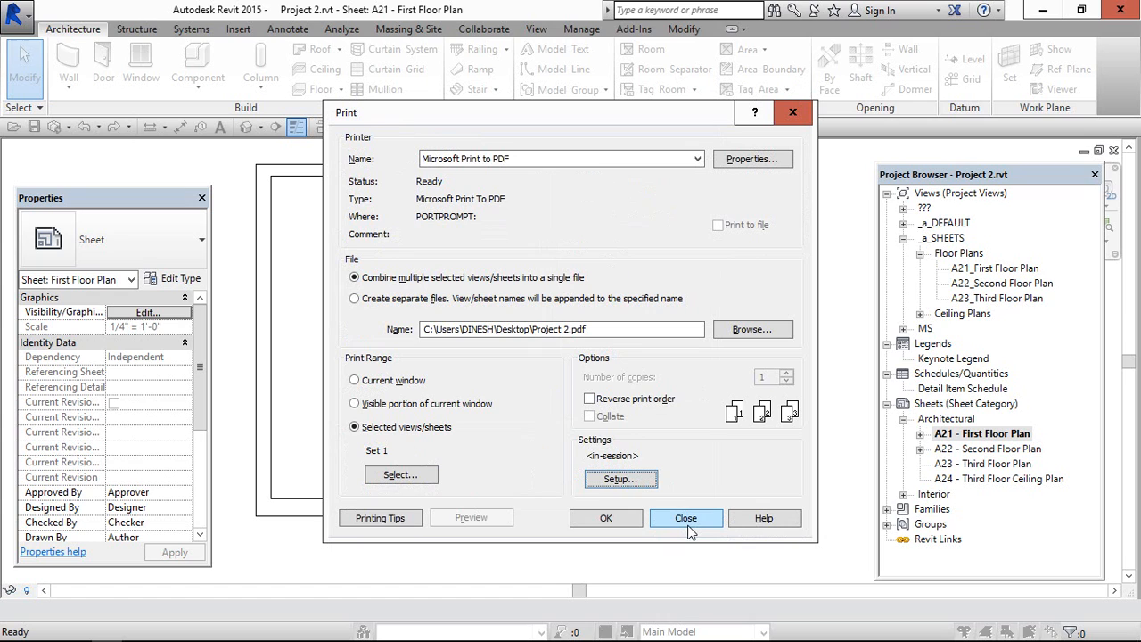
mouse_move(627, 271)
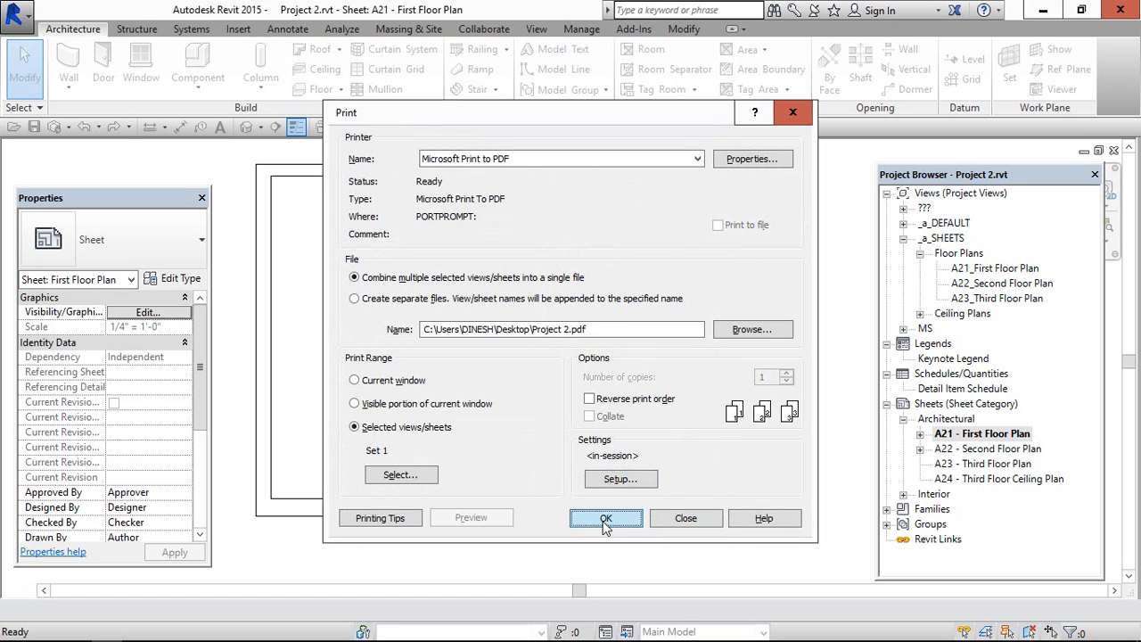
left_click(606, 517)
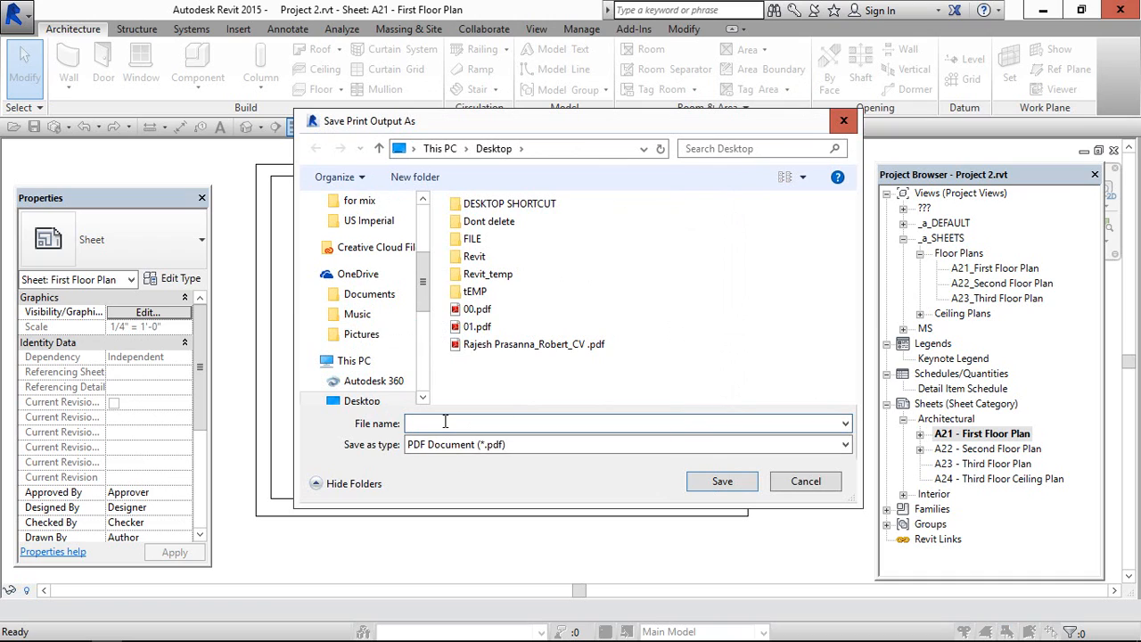
Save the combined print output as 'xx.pdf' on the Desktop.
type("x")
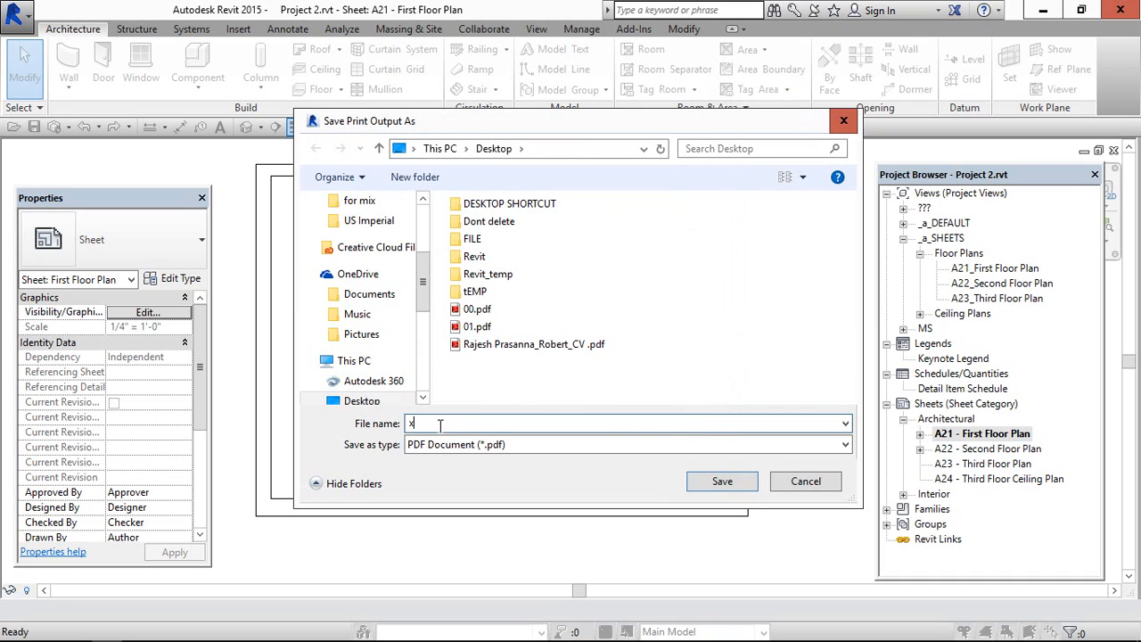
type("x")
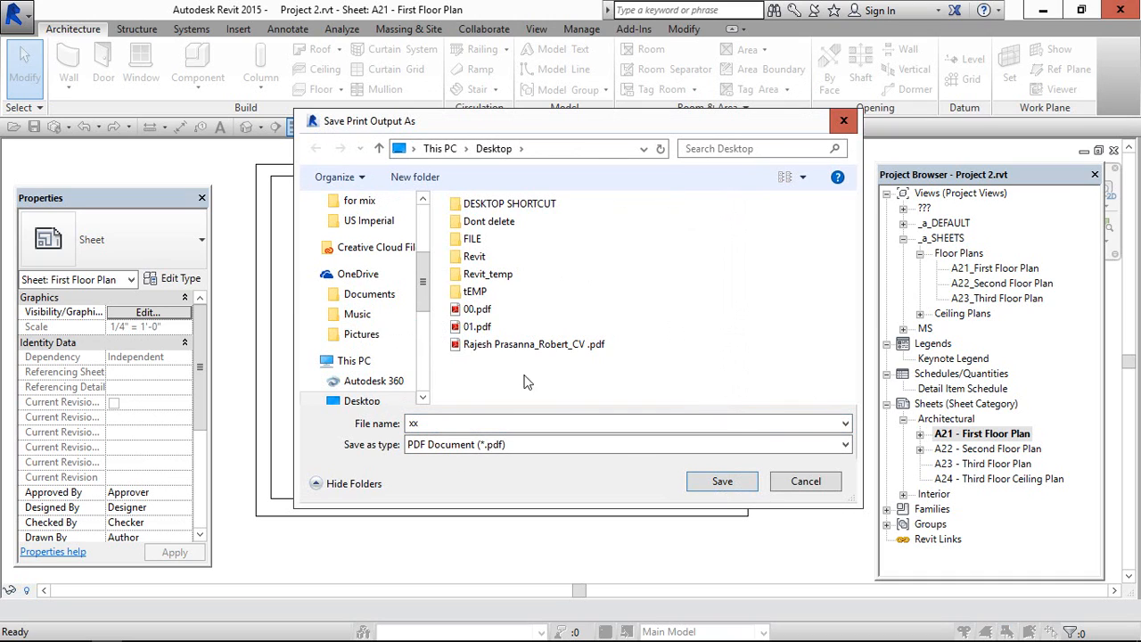
left_click(722, 481)
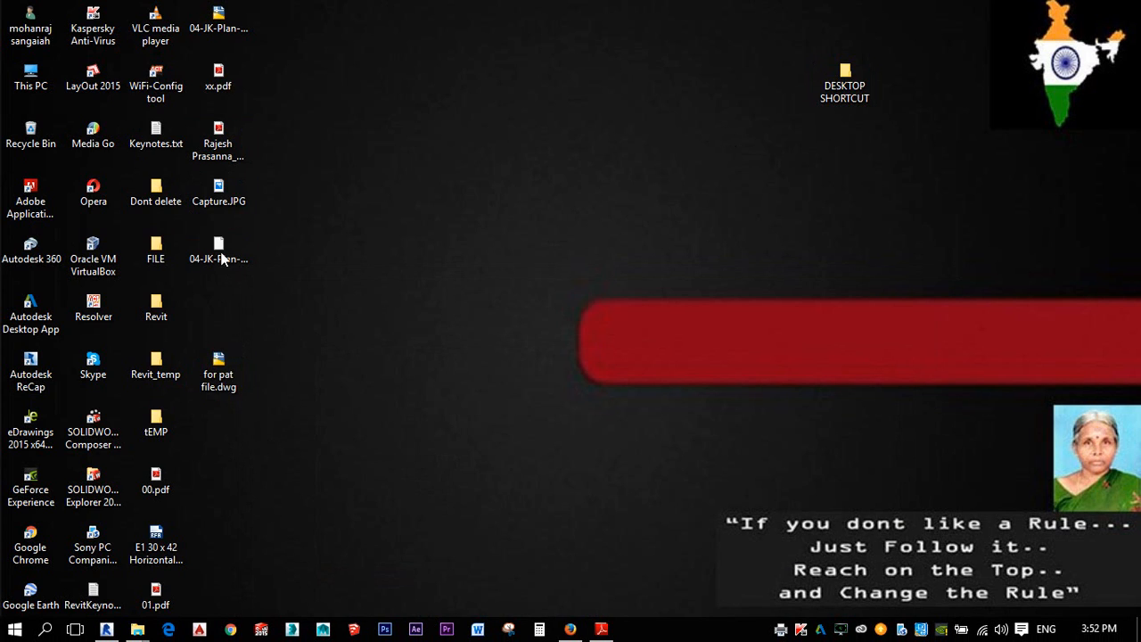
mouse_move(210, 326)
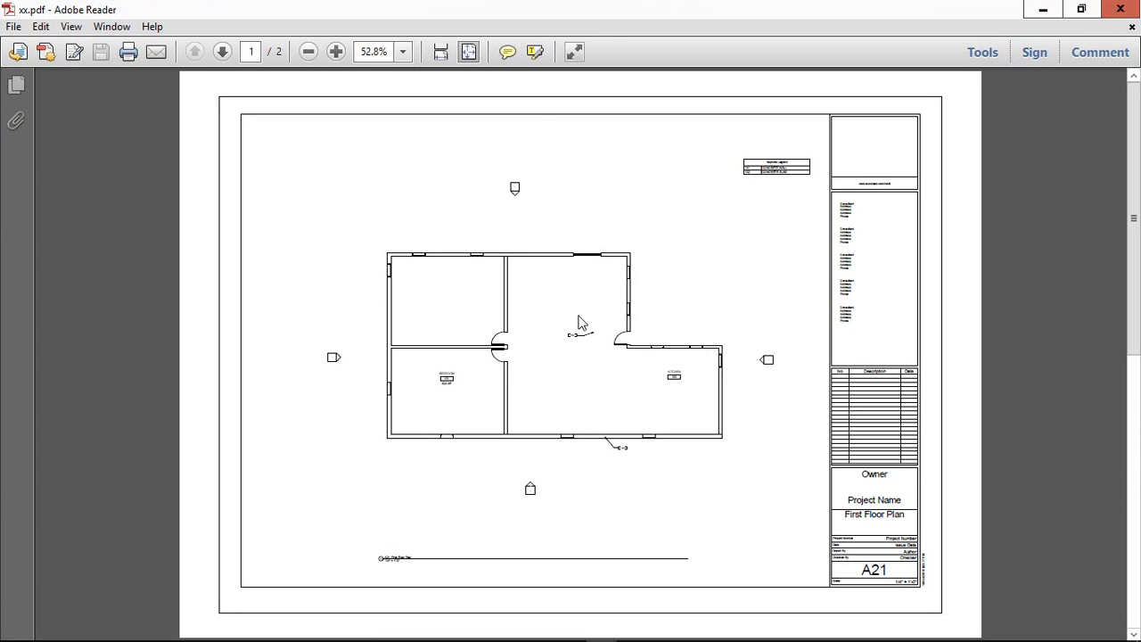
Flip between page 1 (A21 First Floor Plan) and page 2 (A22 Second Floor Plan) of xx.pdf.
left_click(221, 50)
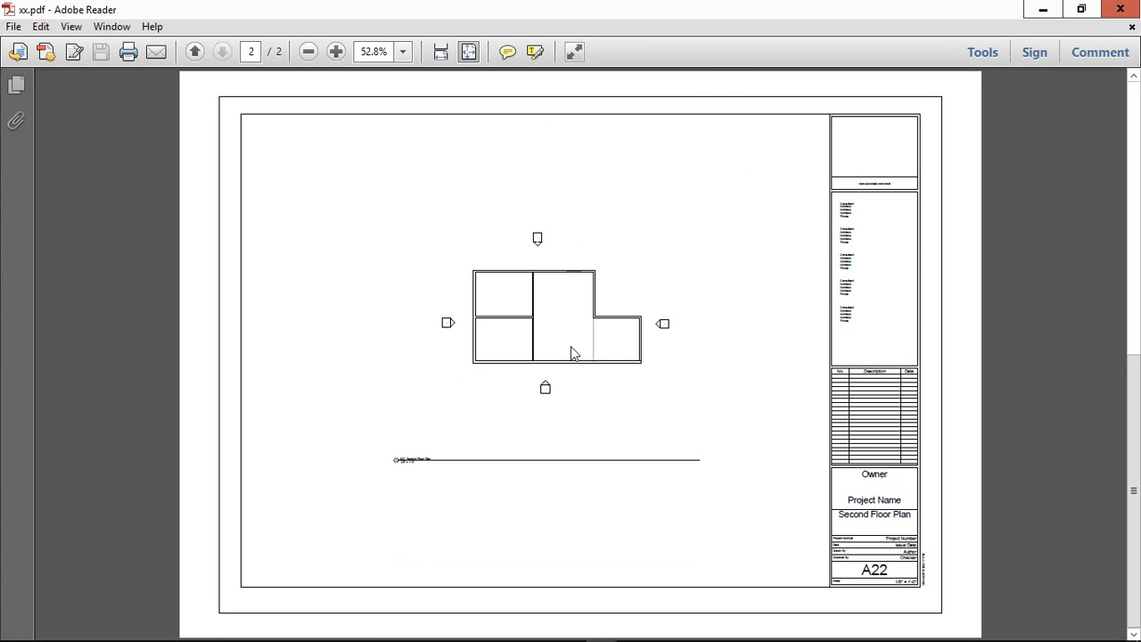
left_click(194, 50)
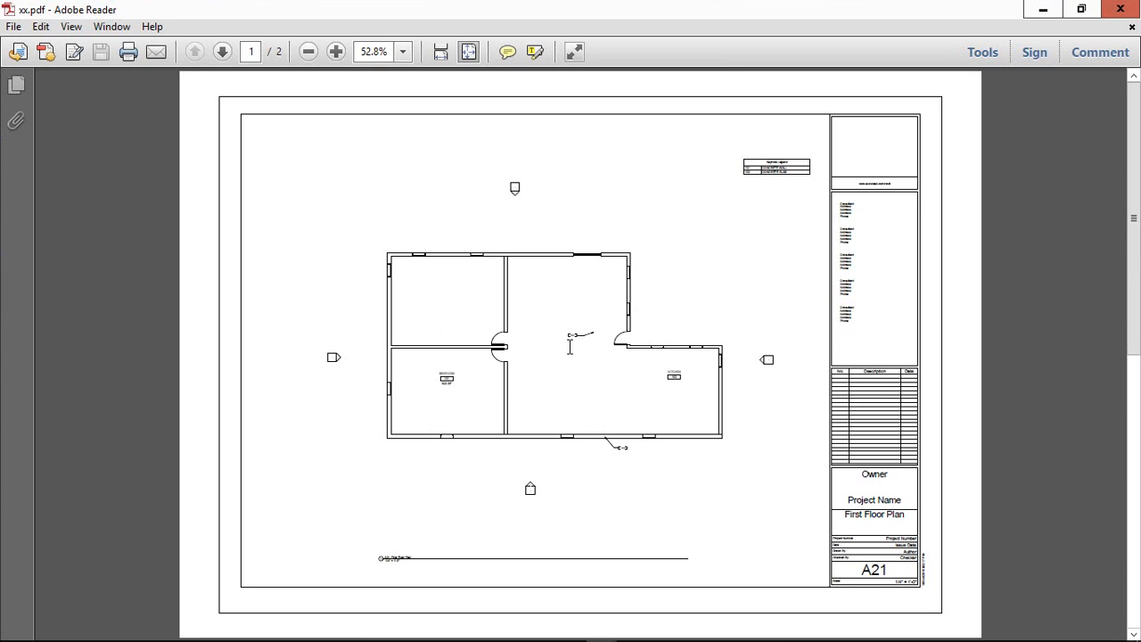
left_click(221, 49)
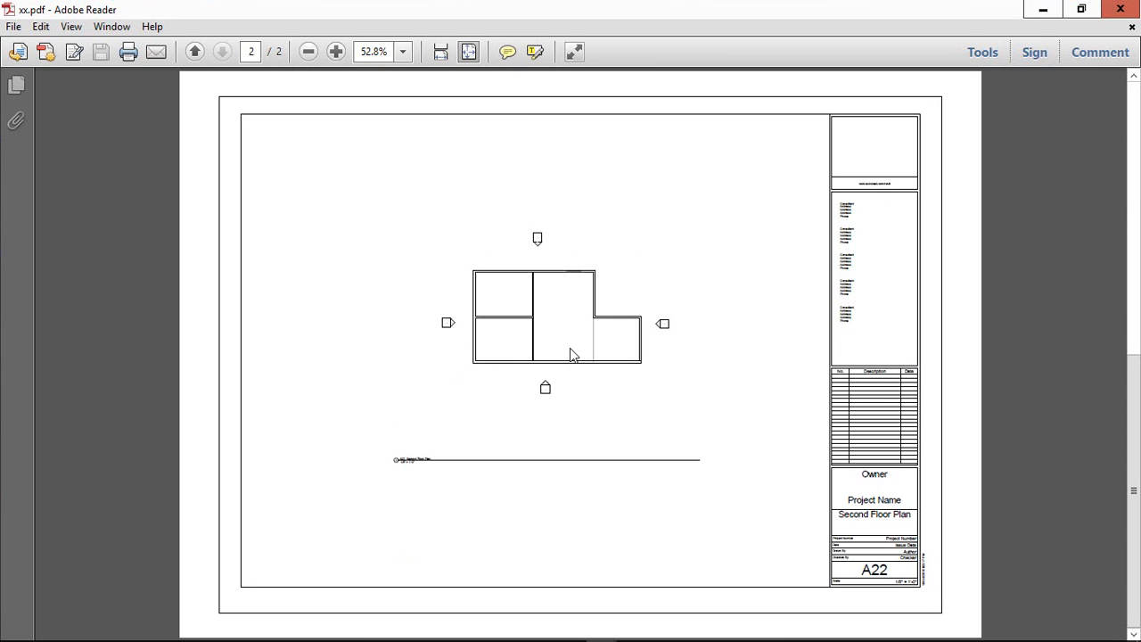